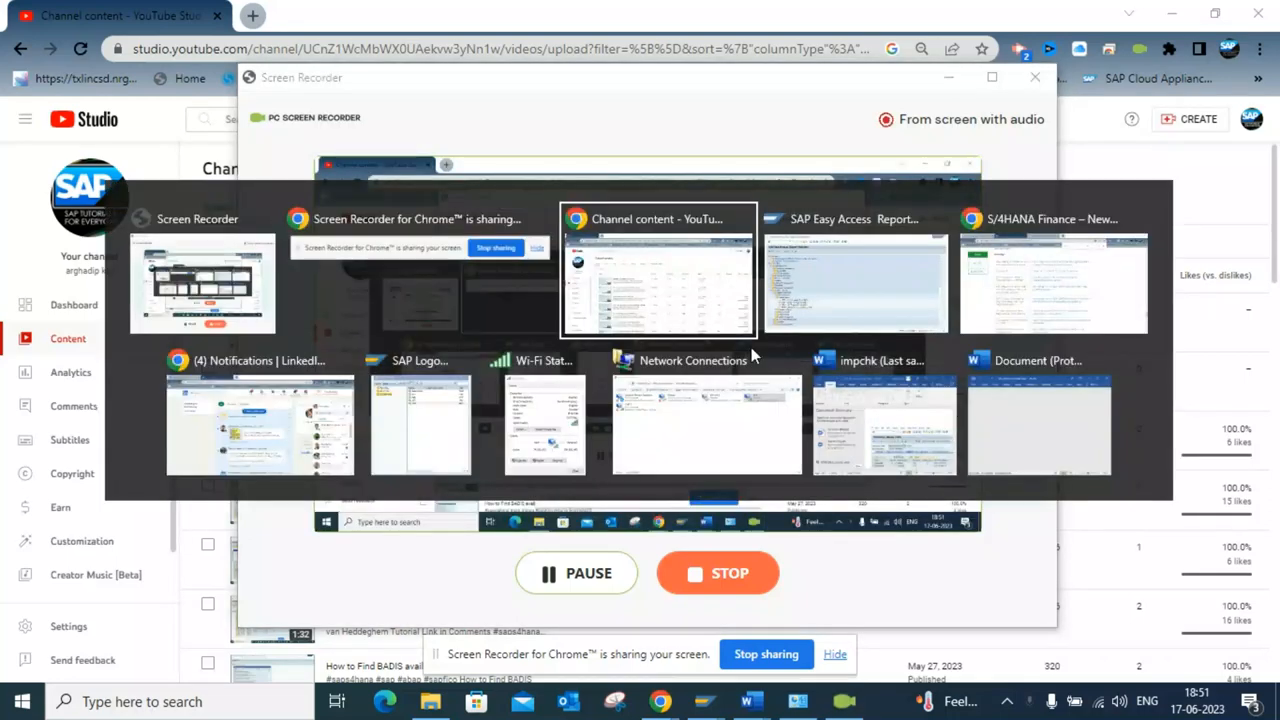
Switch to the SAP Easy Access window from the task switcher
left_click(855, 283)
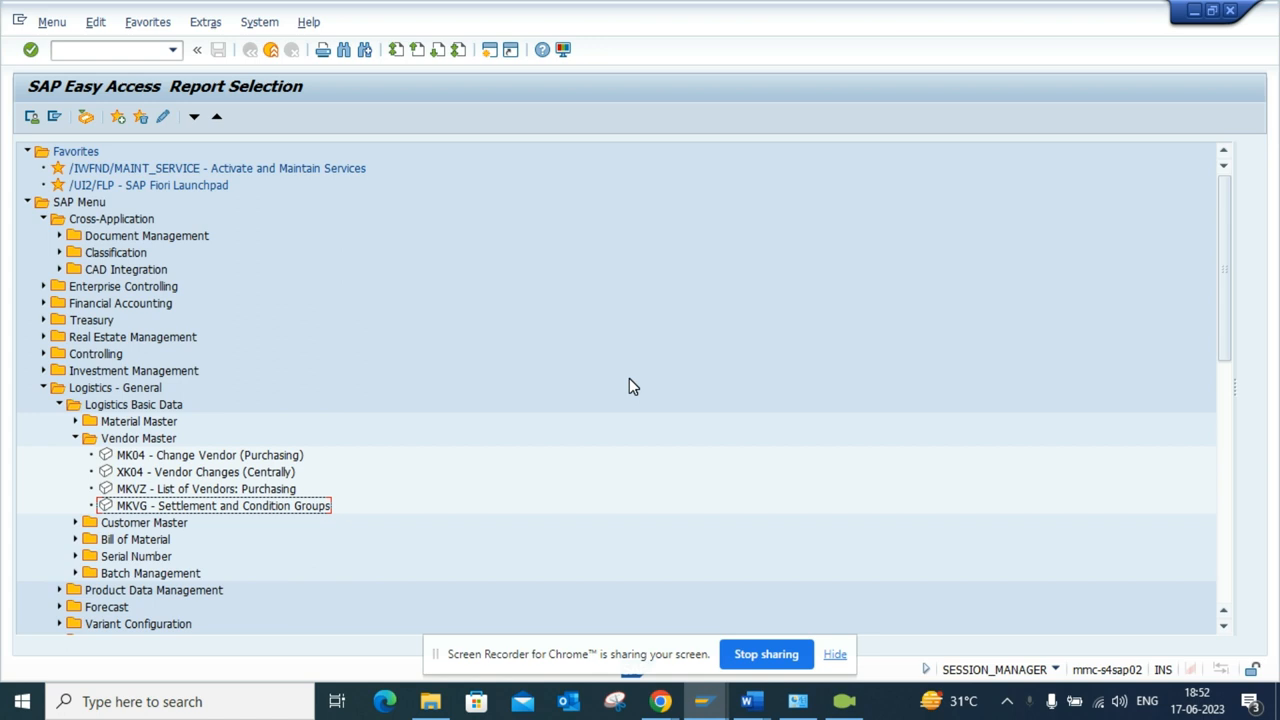
mouse_move(420, 330)
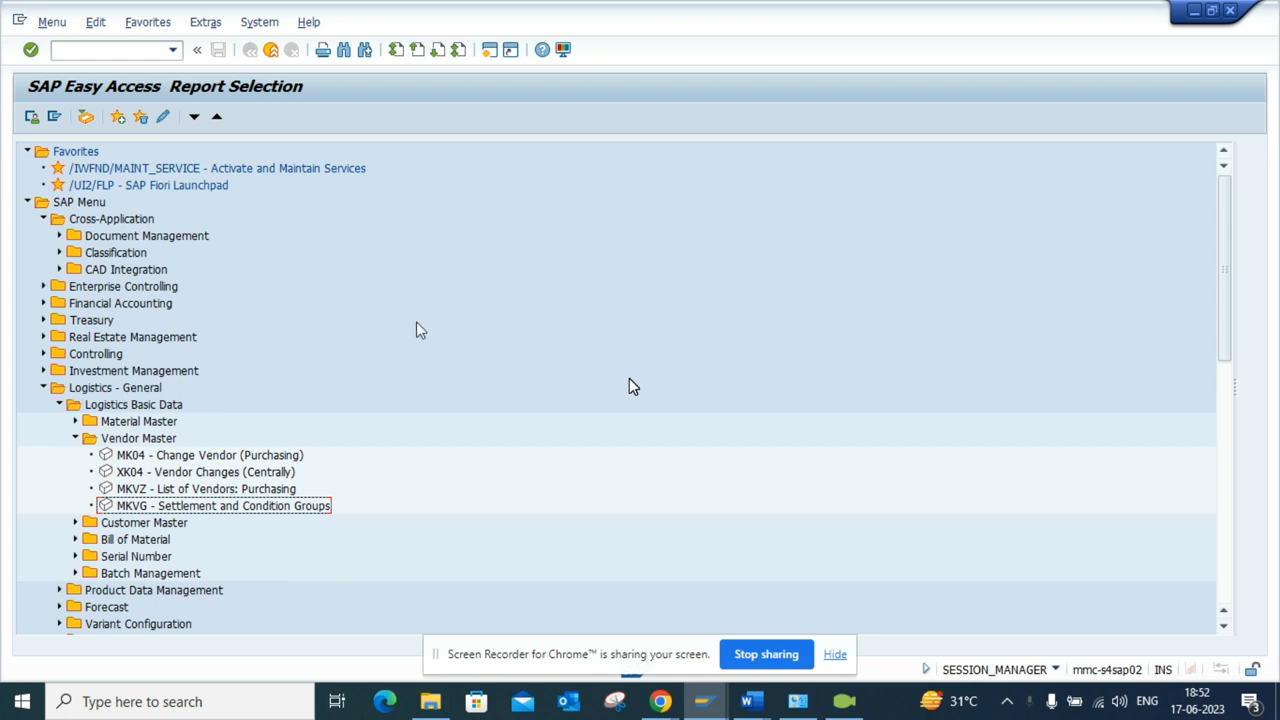
Enter transaction /NFBL1H in the command field to open the Vendor Line Item Browser
left_click(110, 49)
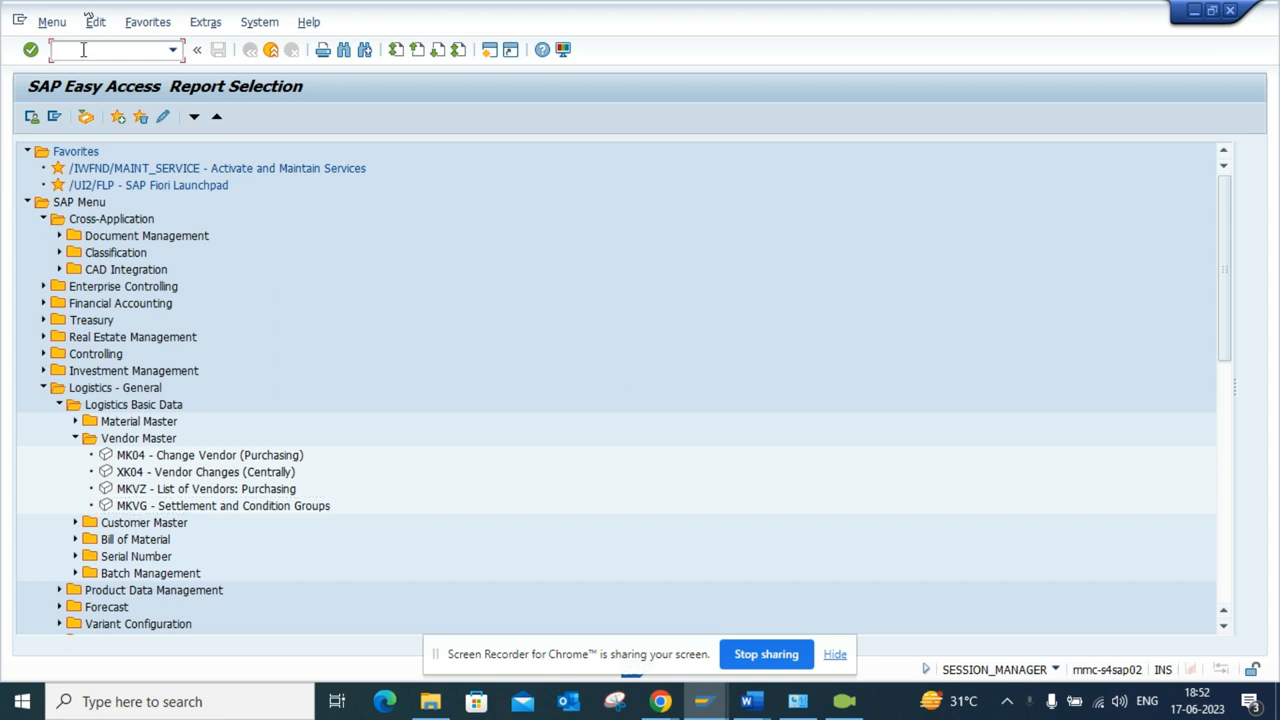
type("/NFBL1H")
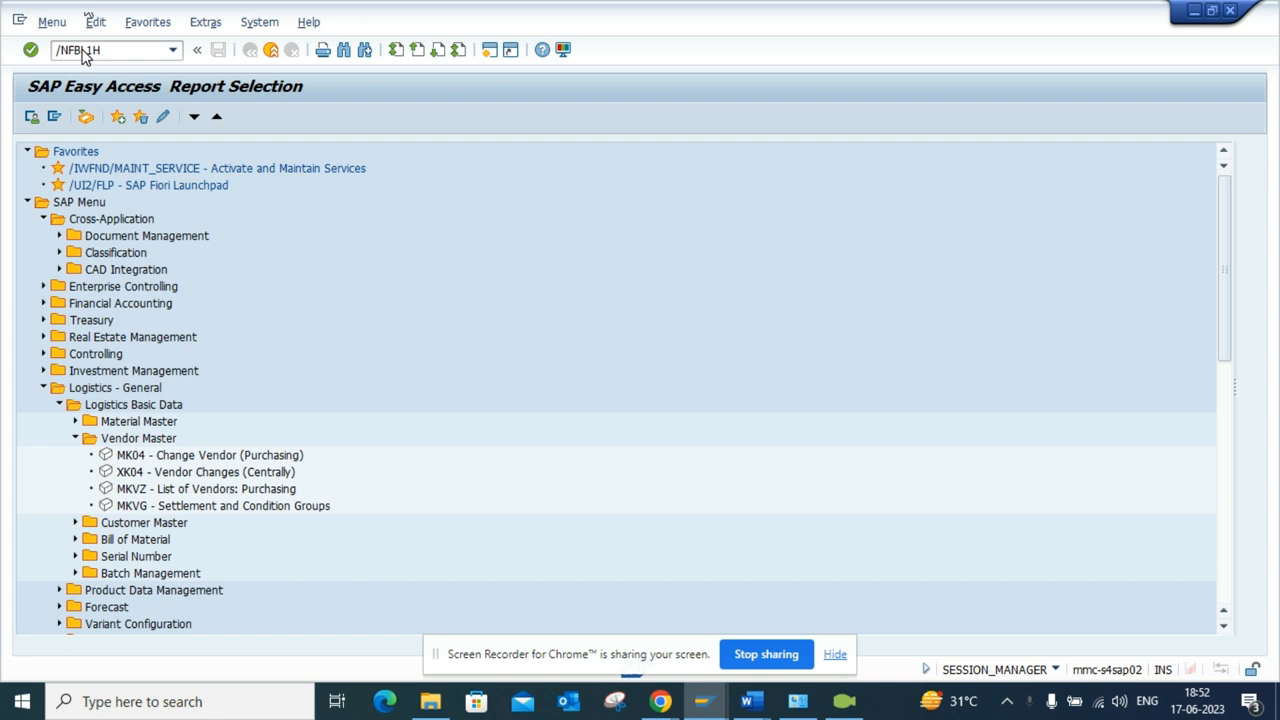
key("Enter")
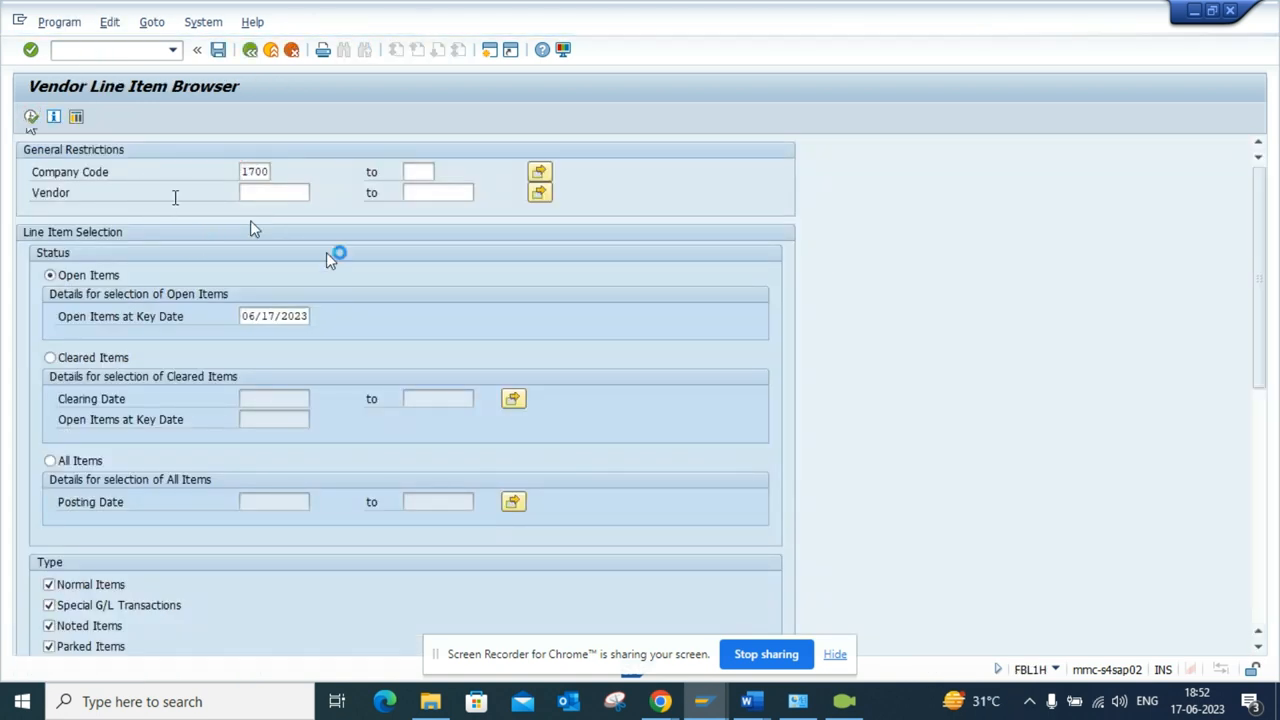
mouse_move(470, 313)
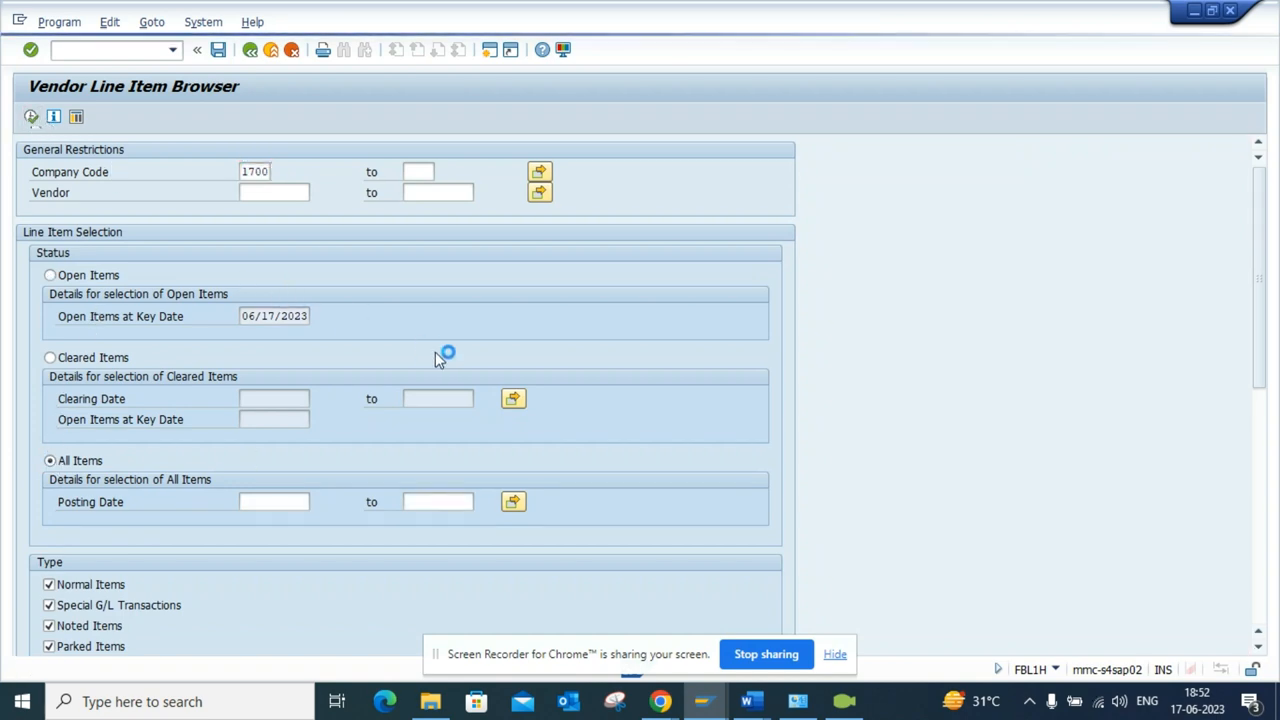
mouse_move(550, 371)
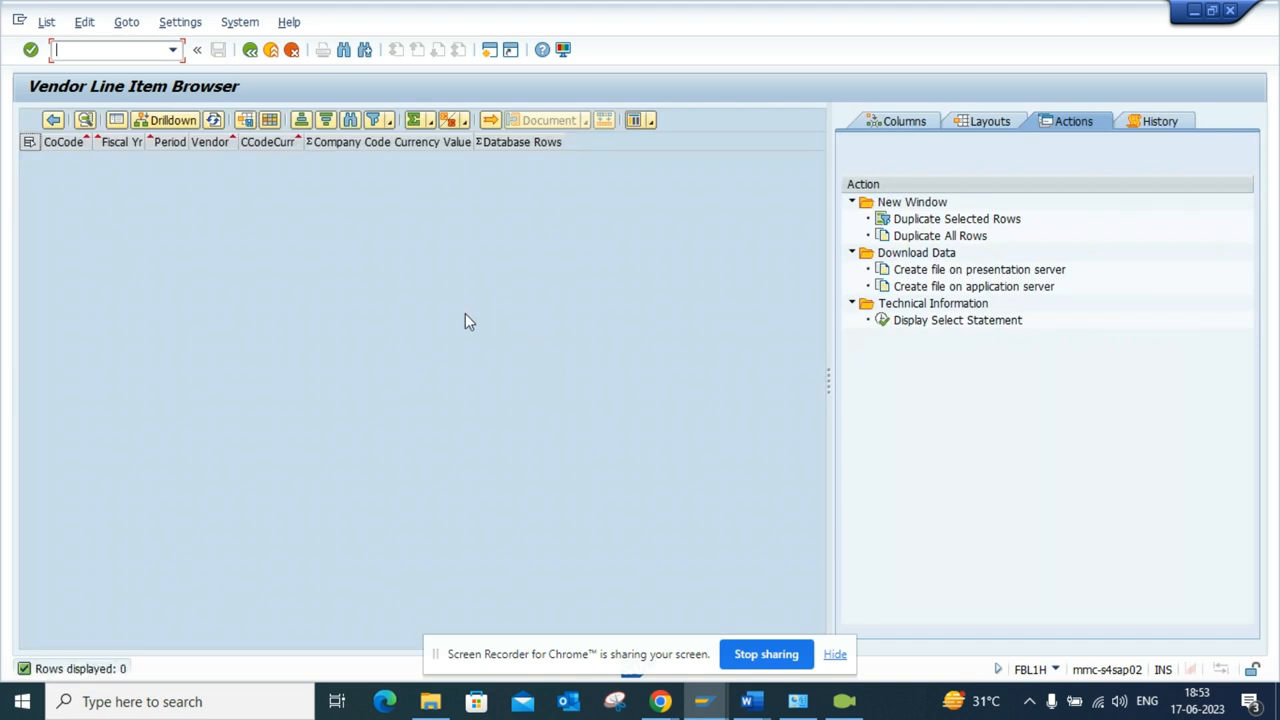
mouse_move(760, 359)
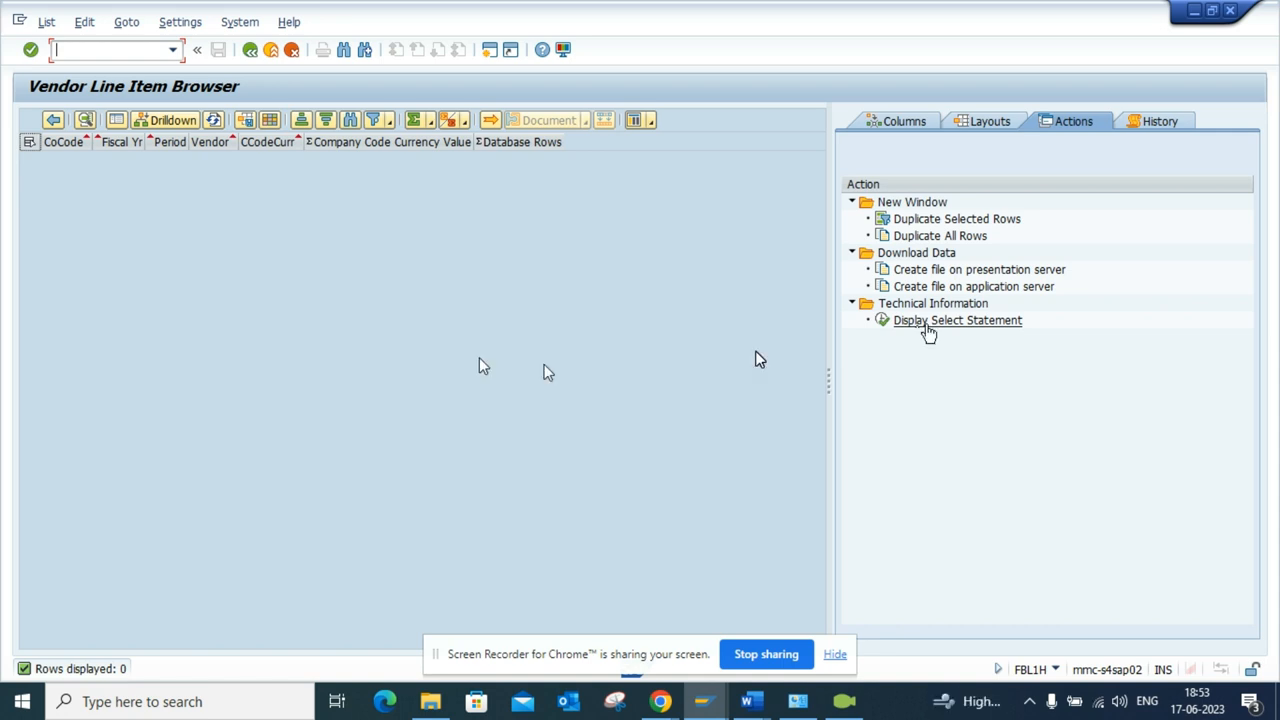
Choose Display Select Statement under Technical Information in the Actions tab
left_click(957, 320)
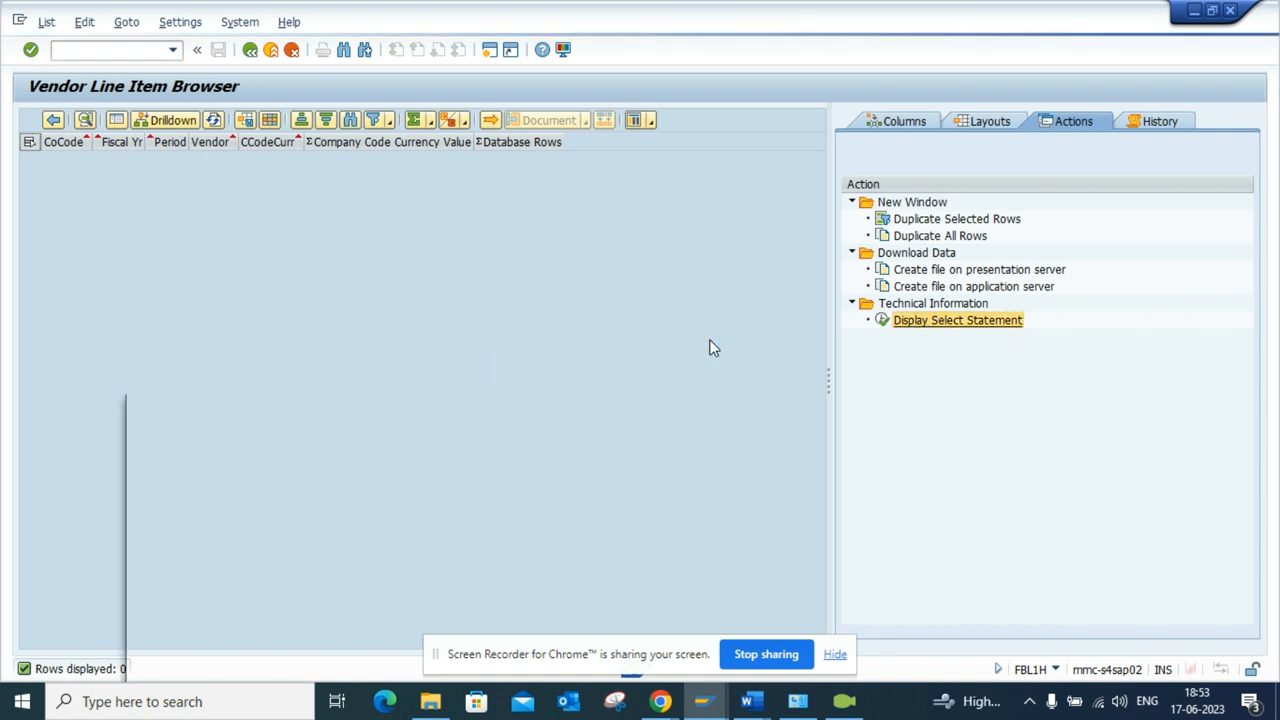
Open the V_GLPOS_C_VEN_CT select statement, maximize its window, then Alt+Tab
left_click(957, 320)
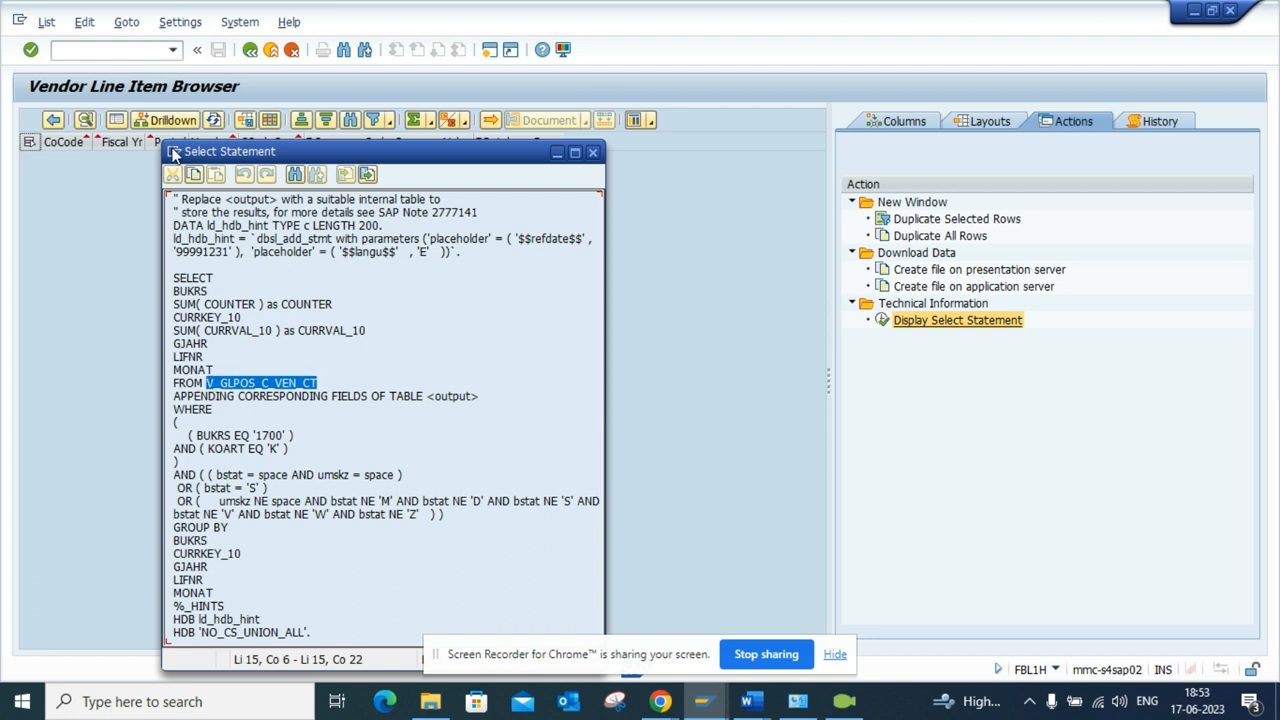
left_click(174, 151)
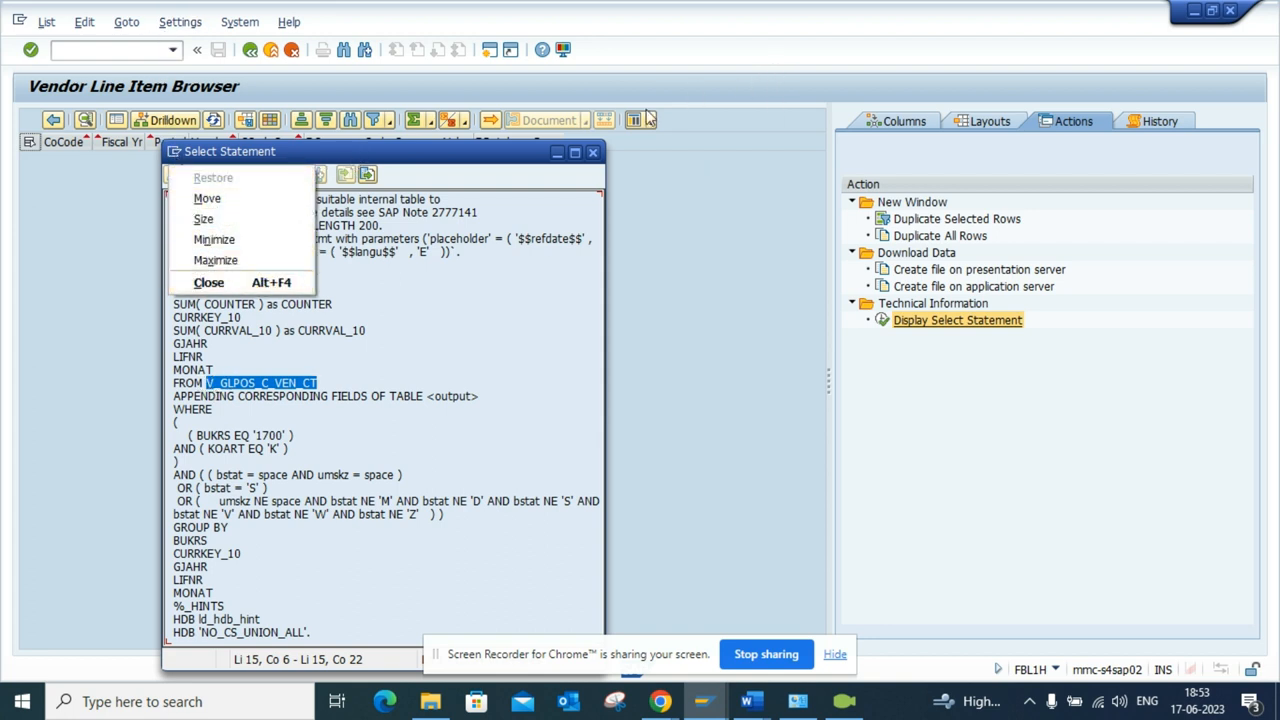
left_click(215, 260)
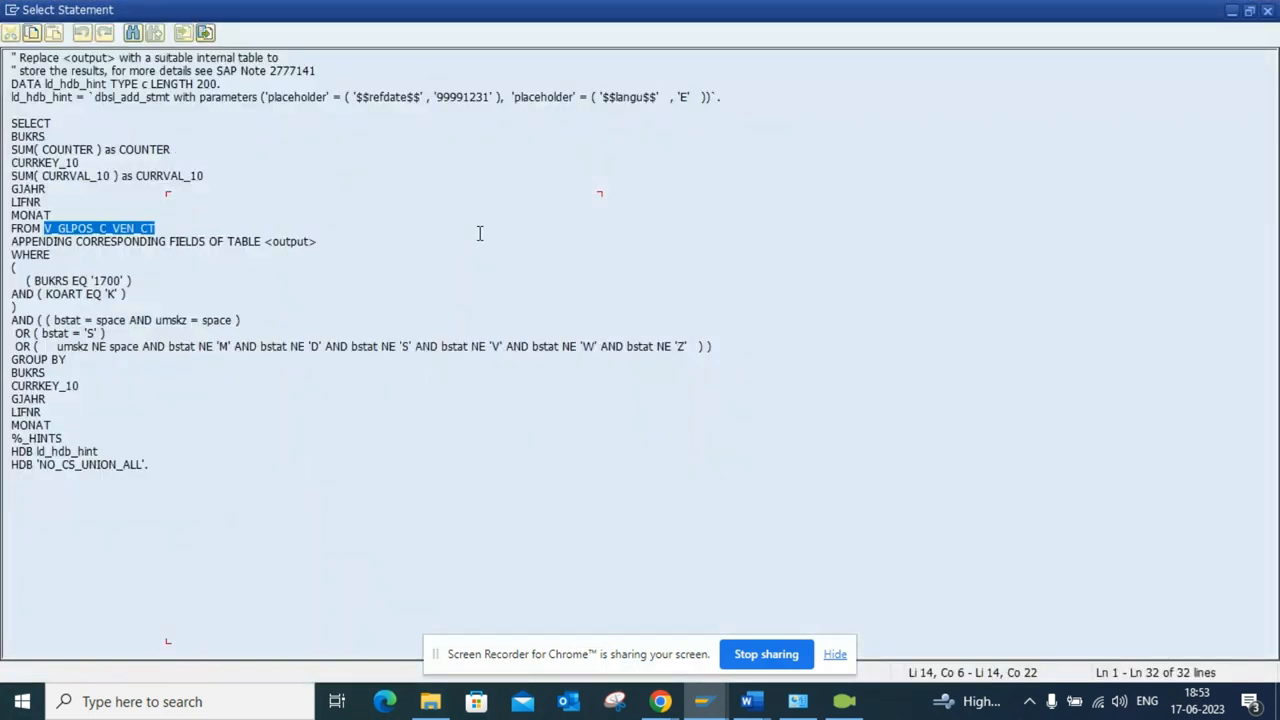
key("alt+tab")
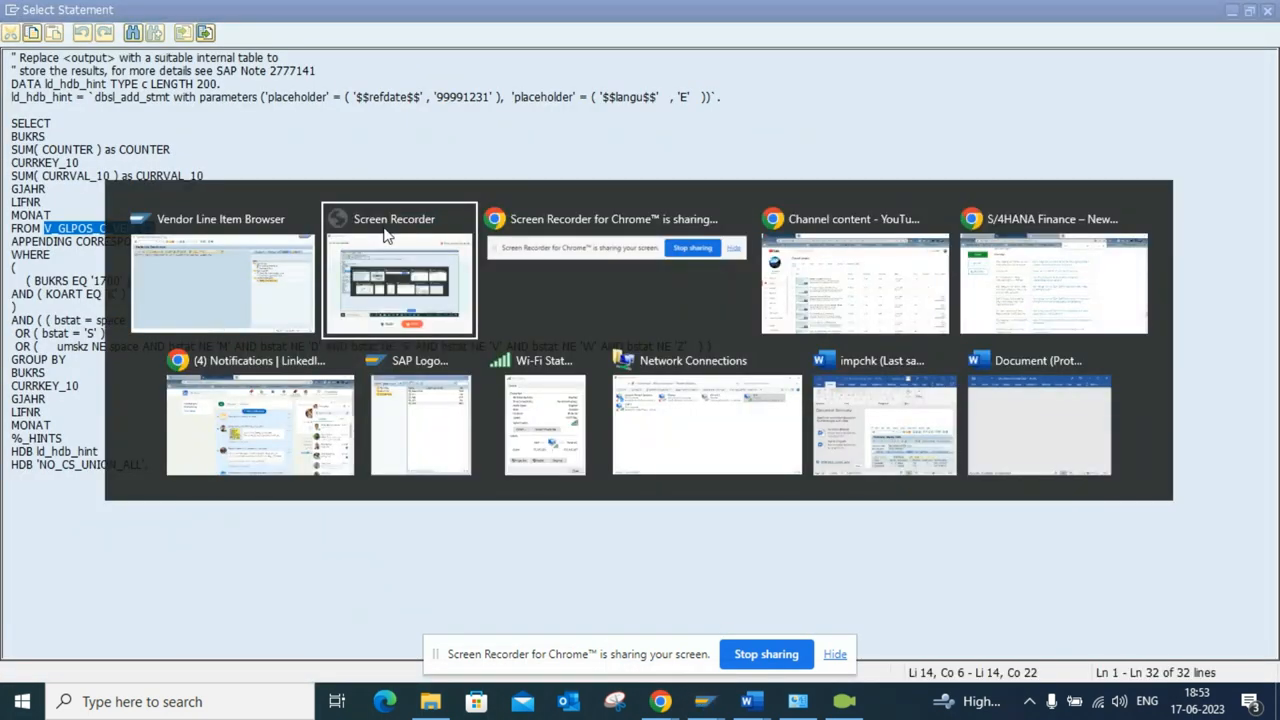